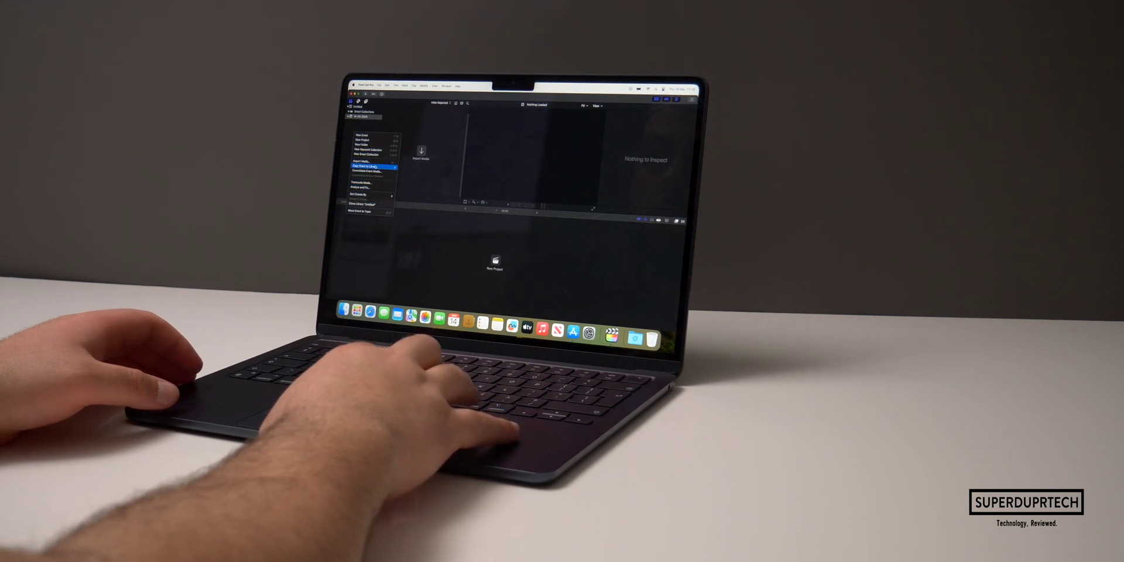
- Open File > Import > Media… to show the Media Import window and file-access permission prompt
{"action": "left_click", "coordinate": [365, 164]}
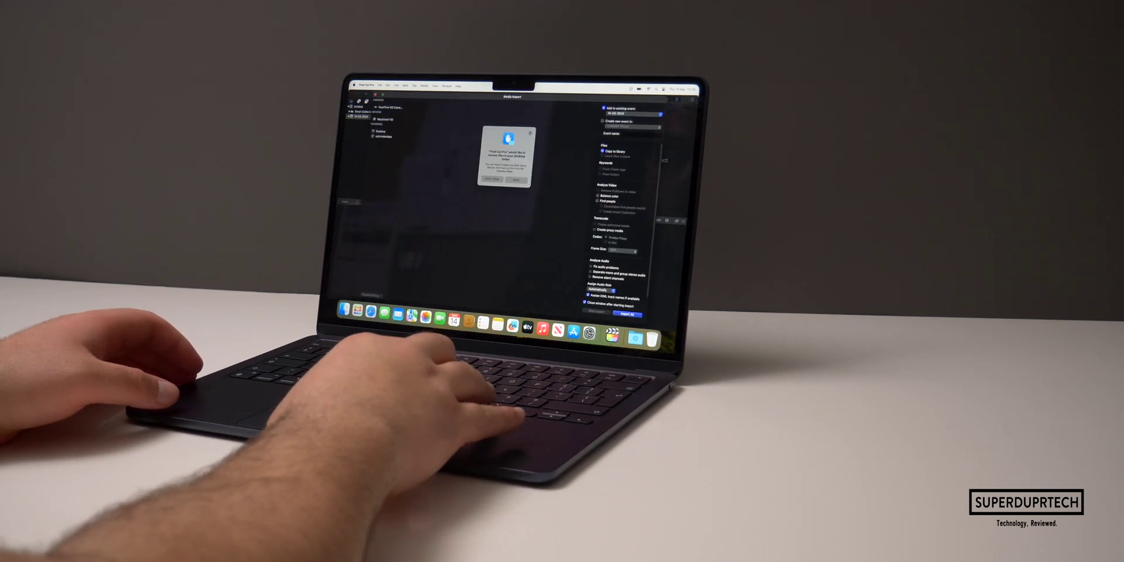